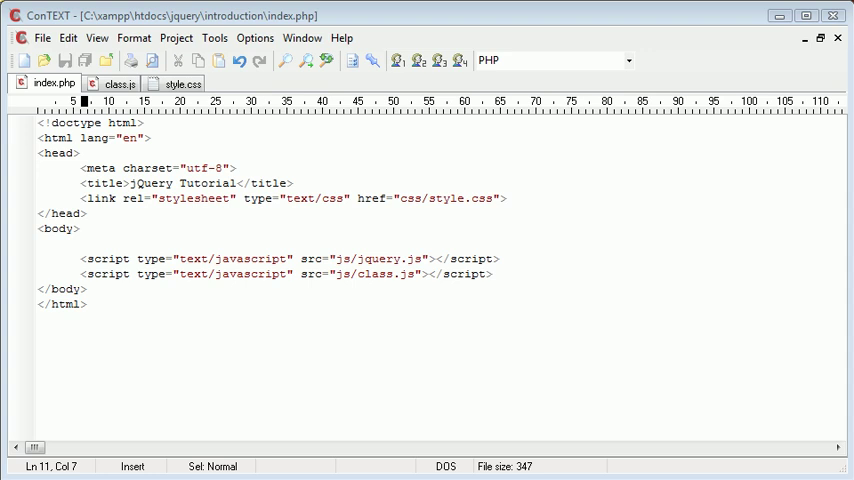
In class.js, write a trial addClass('bold underline'); line, then delete it
click(119, 83)
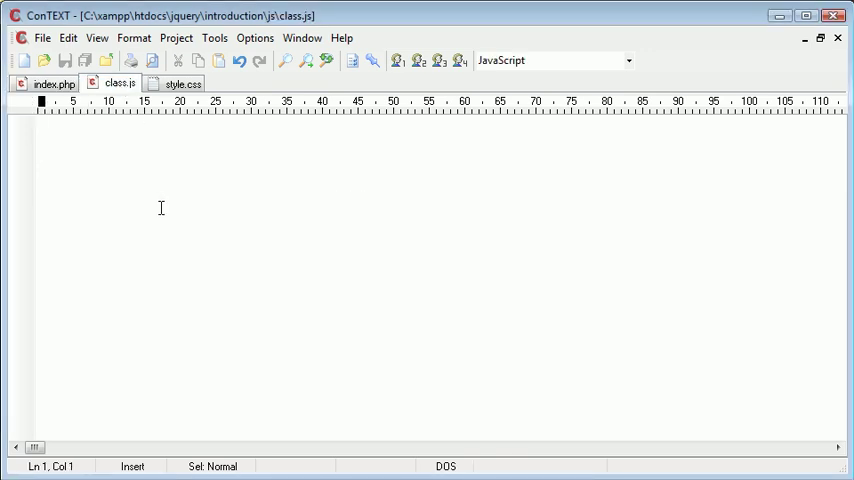
text(addc)
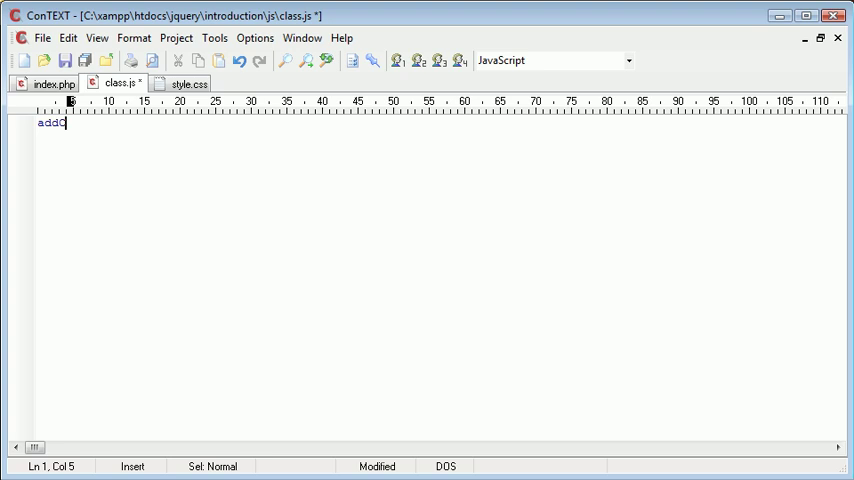
text(Class('');)
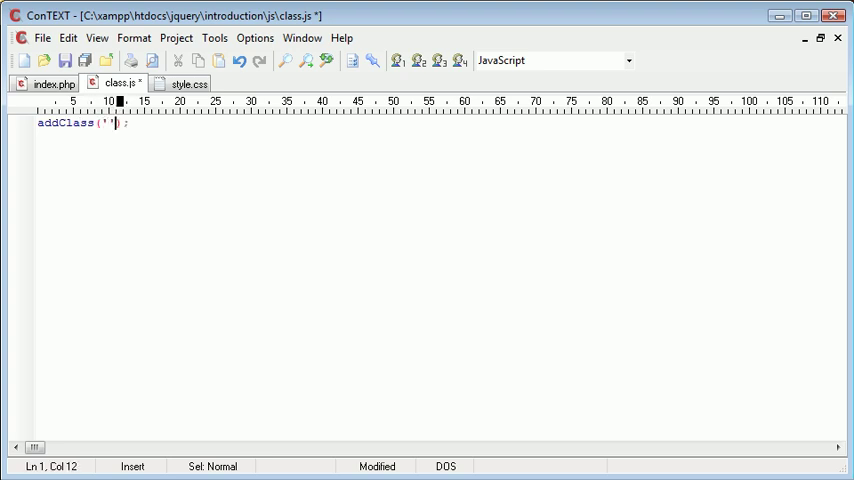
text(bold)
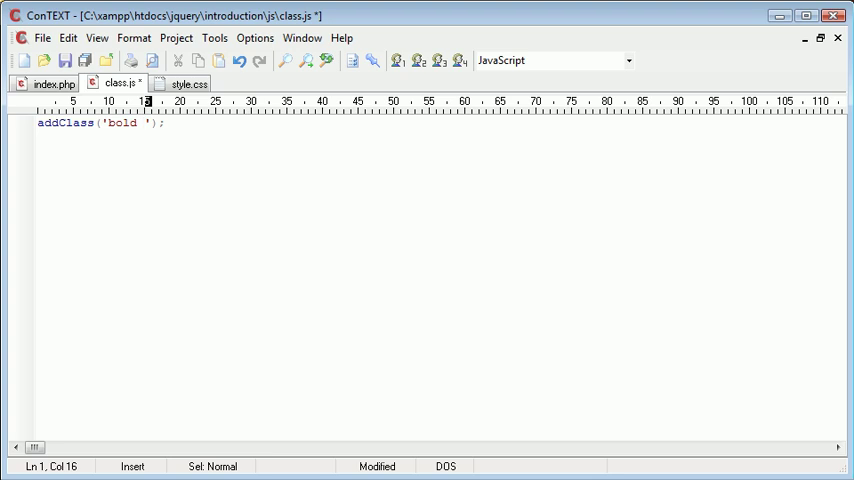
text(underline)
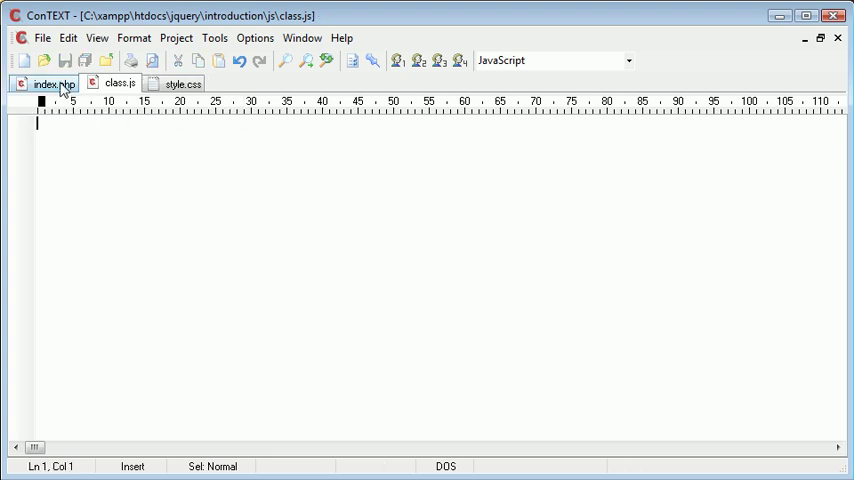
Add <span id="sometext">This is some text</span> inside the body of index.php
click(53, 83)
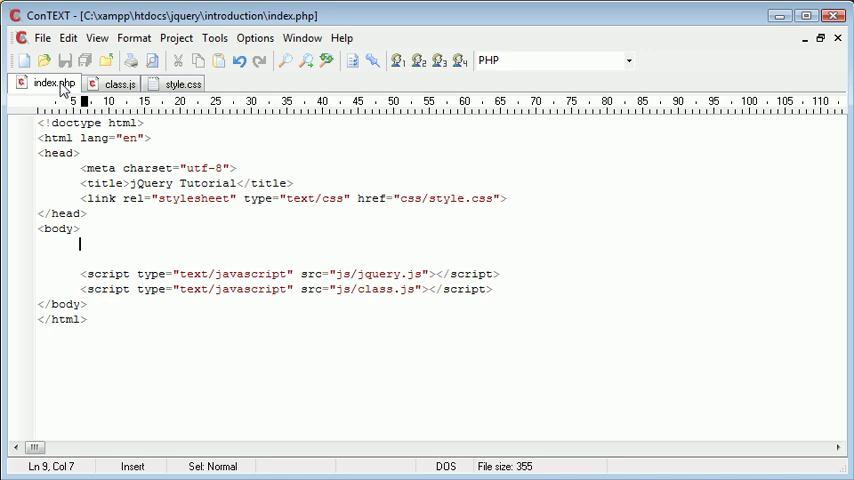
text(p)
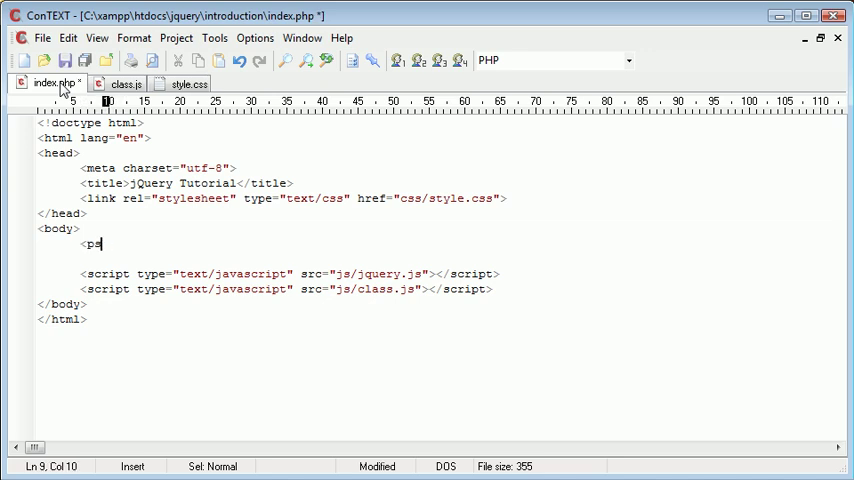
text(span></span>)
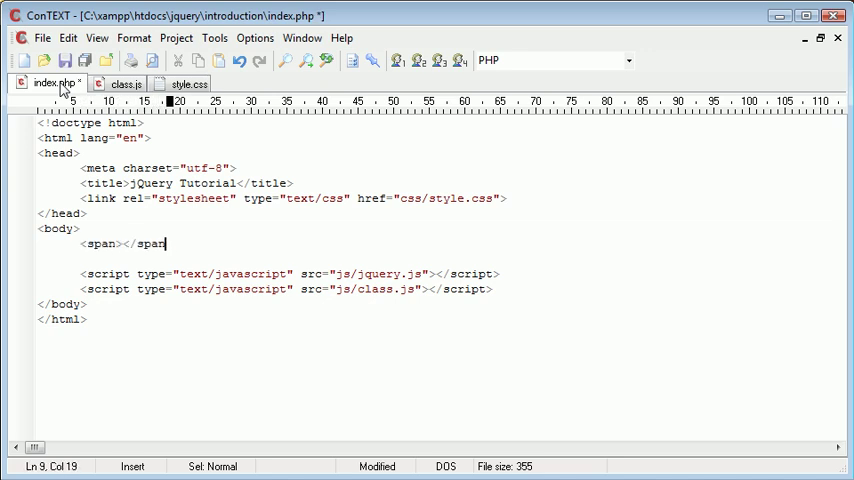
text(id="")
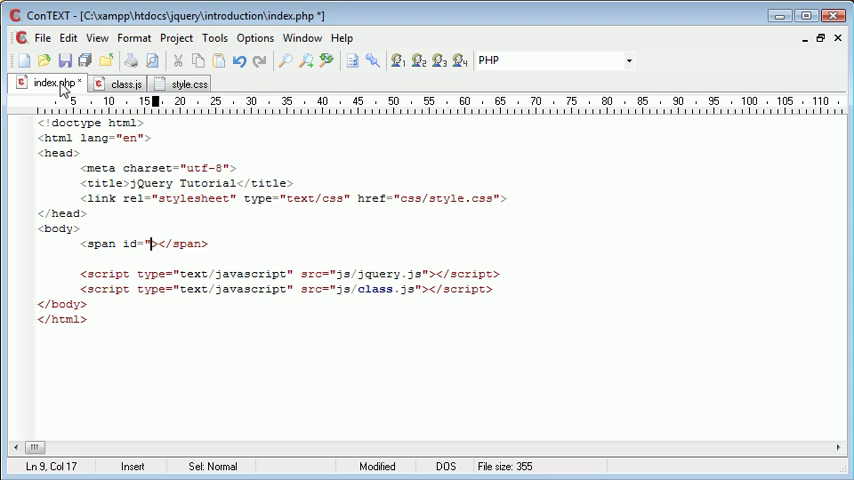
text(sometext)
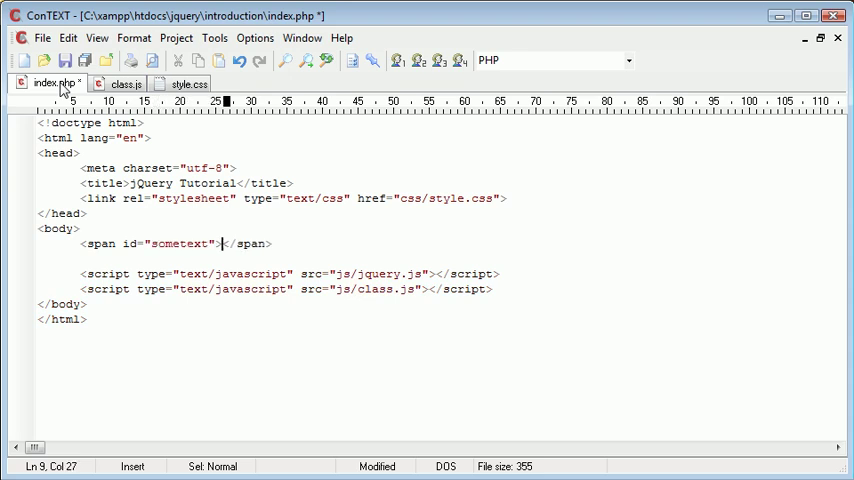
text(This is some t)
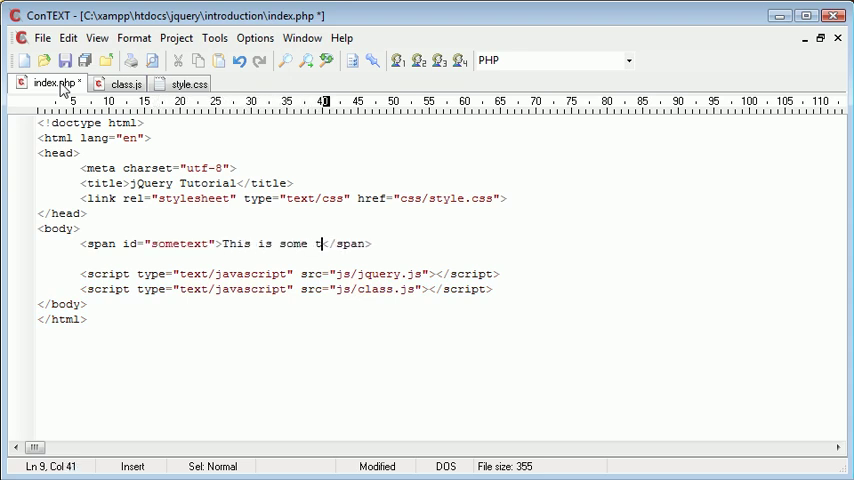
text(ext</span>)
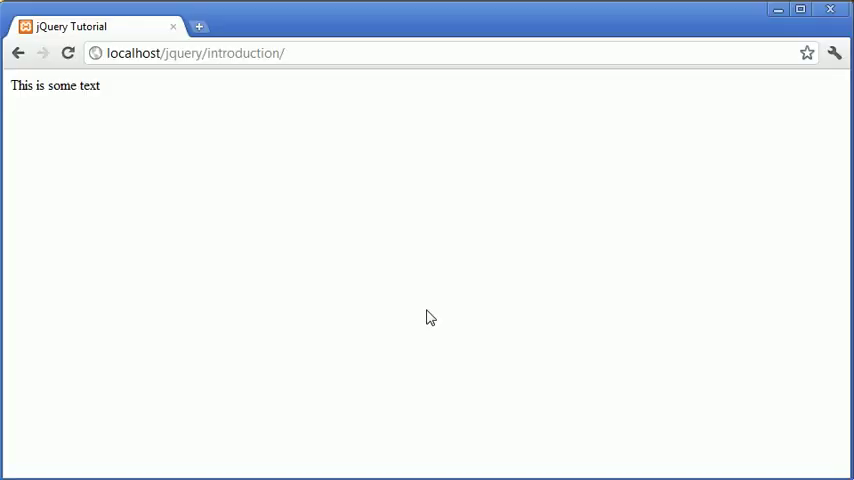
mouse_move(100, 132)
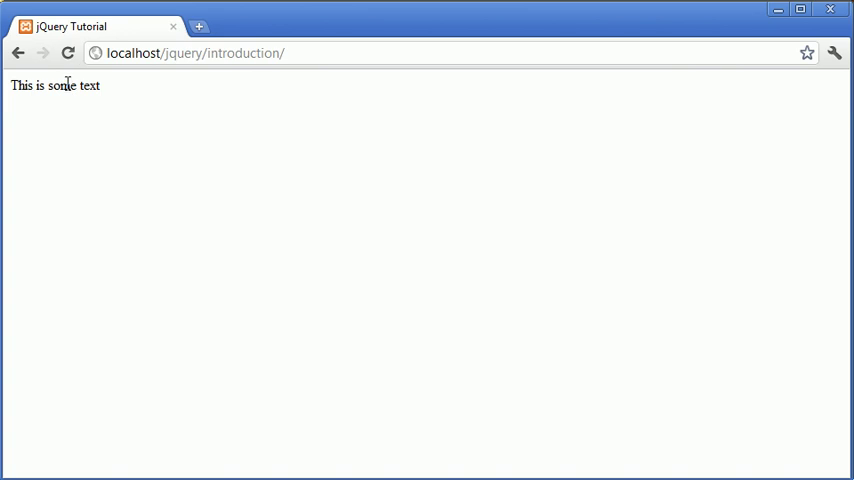
mouse_move(214, 442)
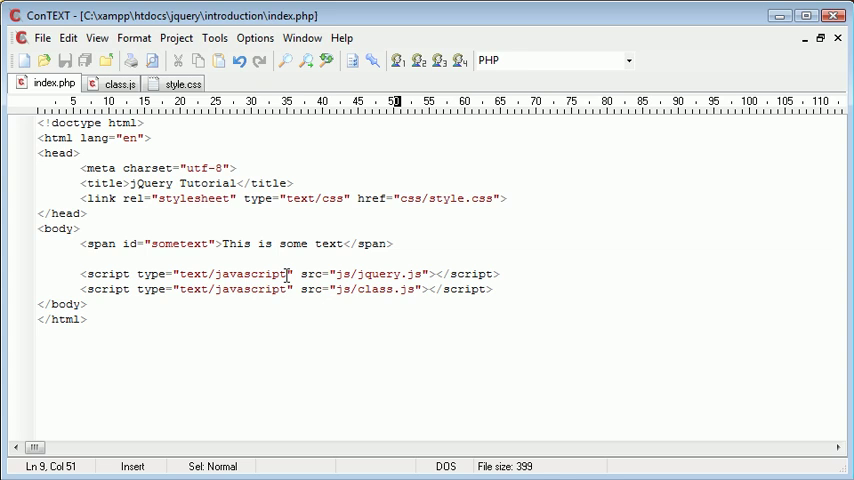
mouse_move(118, 83)
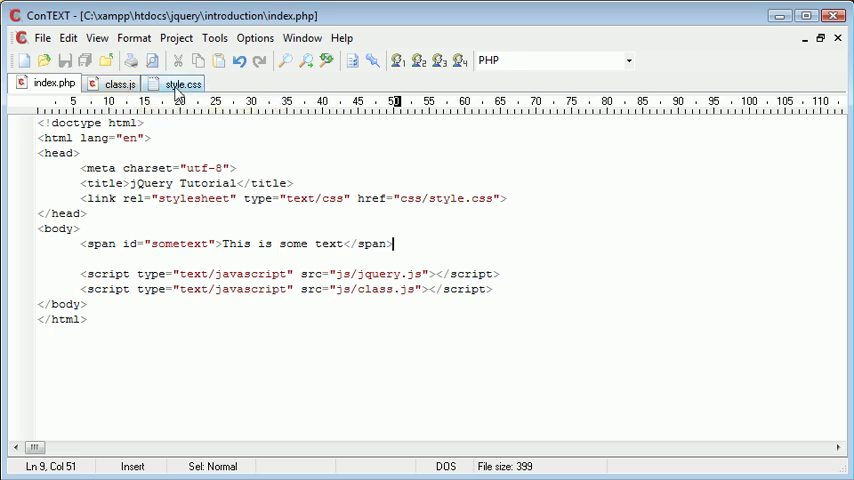
Write a .highlight { background: yellow; } rule in style.css and save
click(183, 83)
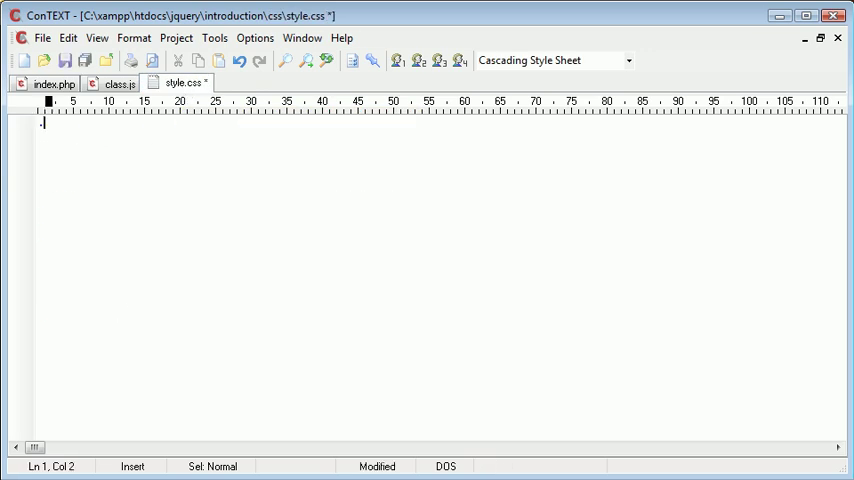
text(.high1)
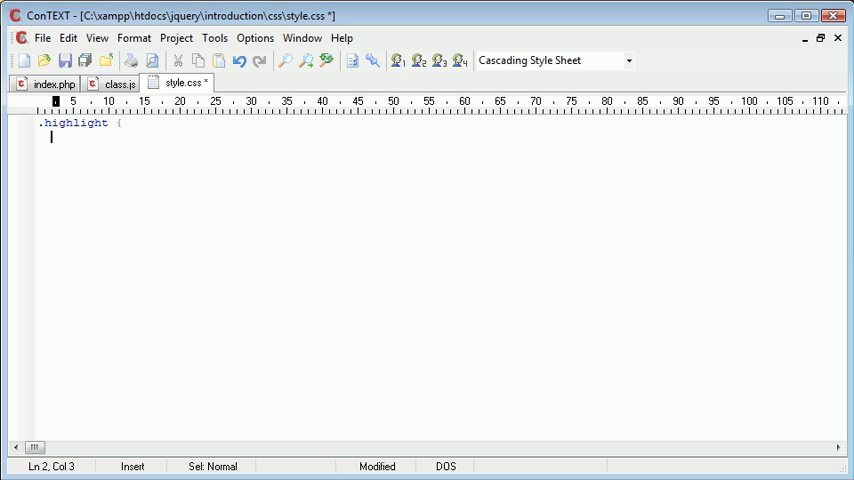
text(ba)
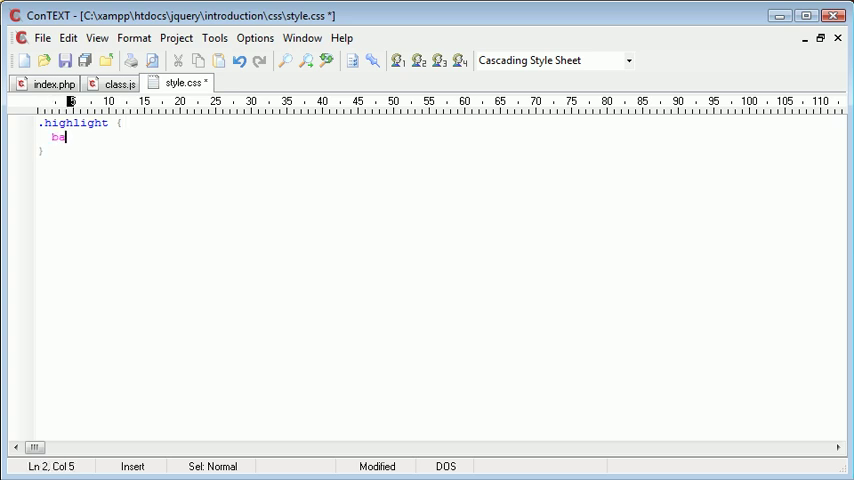
text(ckground: yellow;)
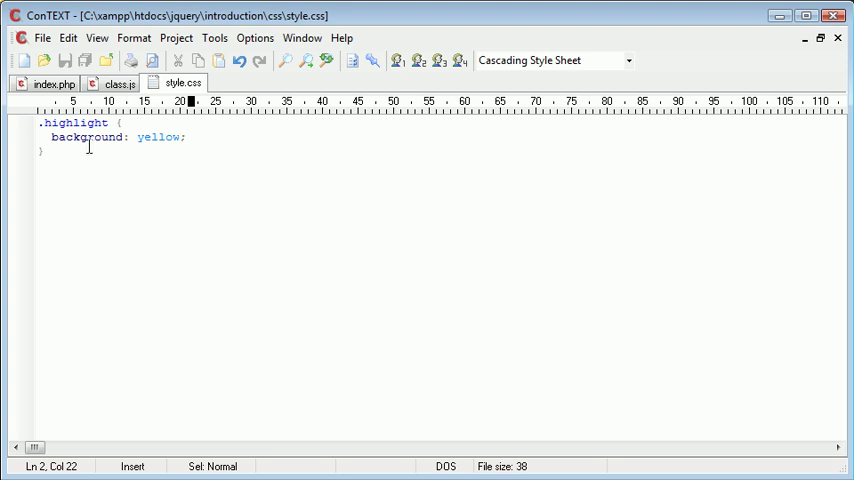
mouse_move(54, 83)
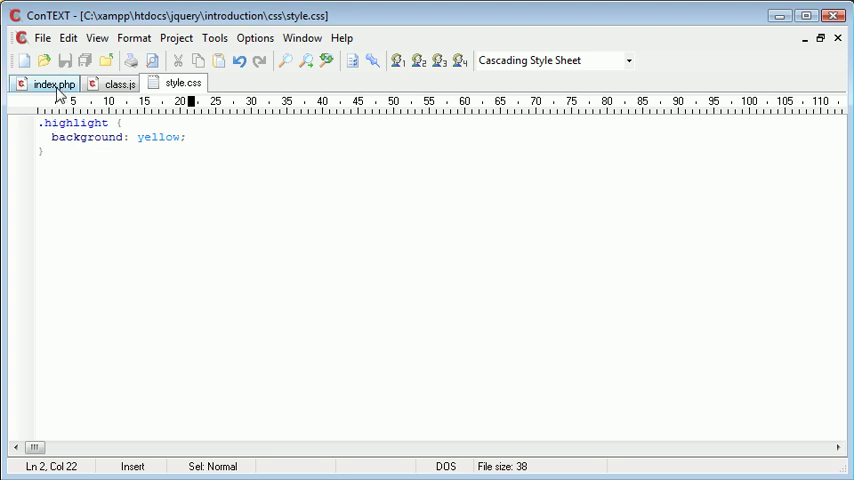
click(54, 83)
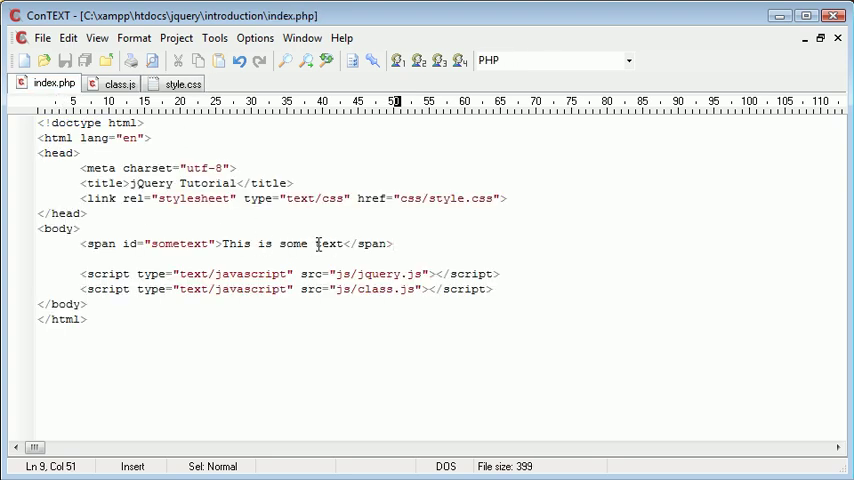
text(cla)
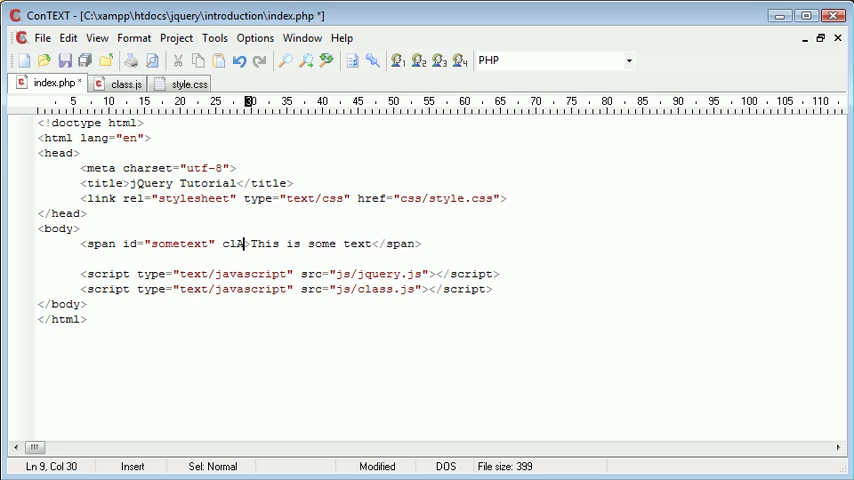
text(ss=")
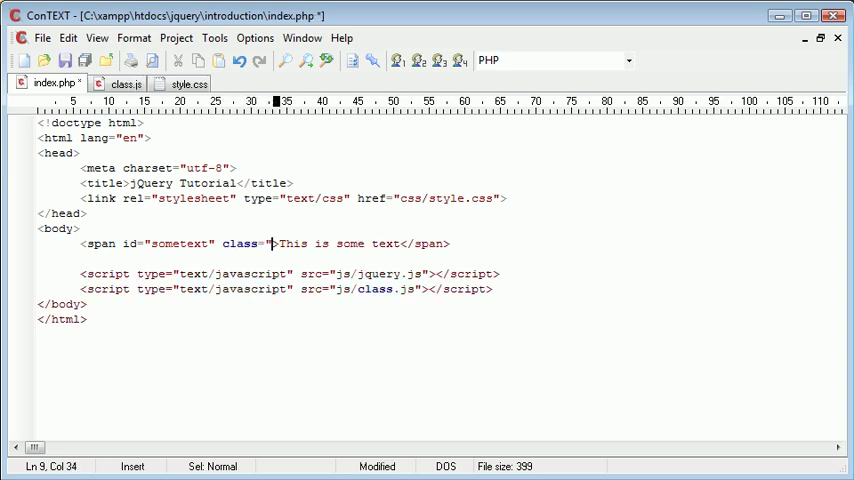
text(high)
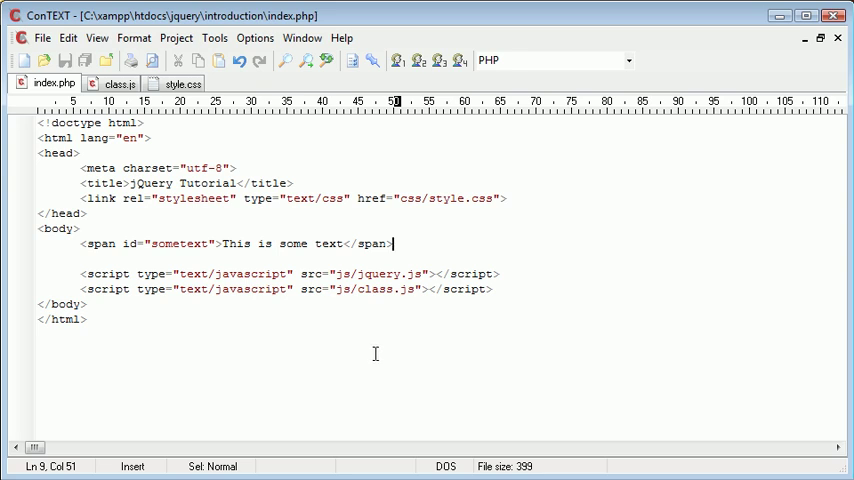
mouse_move(287, 251)
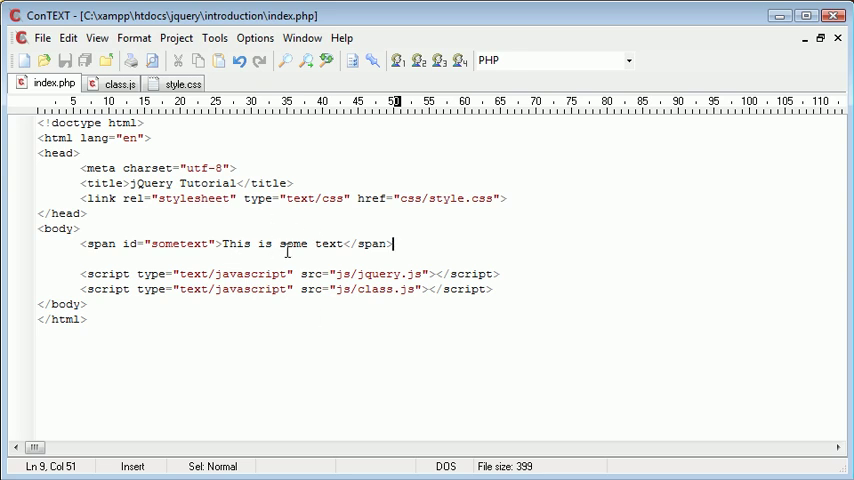
mouse_move(305, 249)
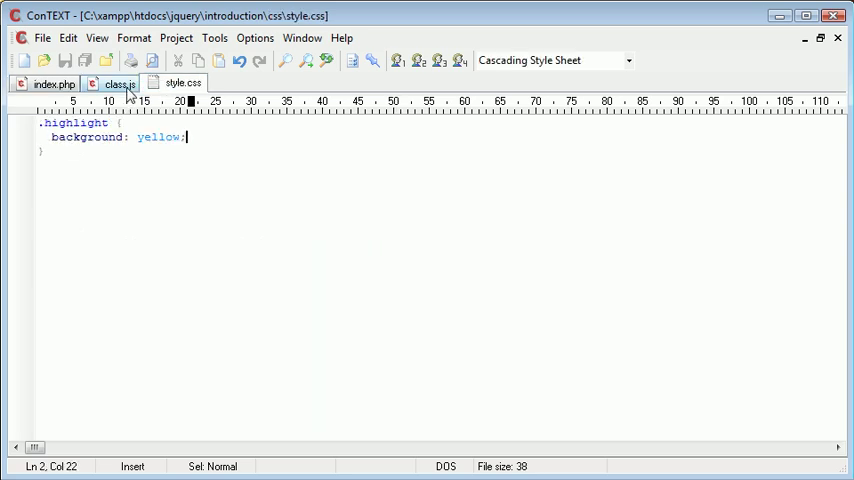
Check the span's id in index.php, then go back to class.js
click(117, 83)
text($('#'))
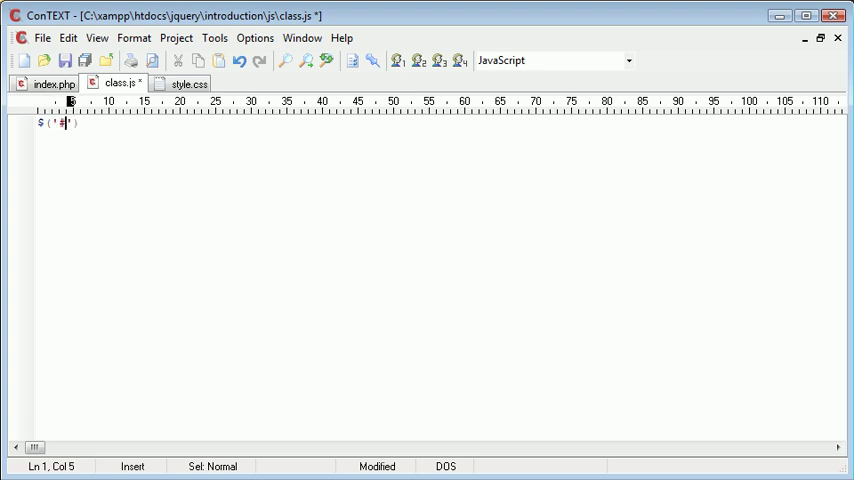
click(54, 83)
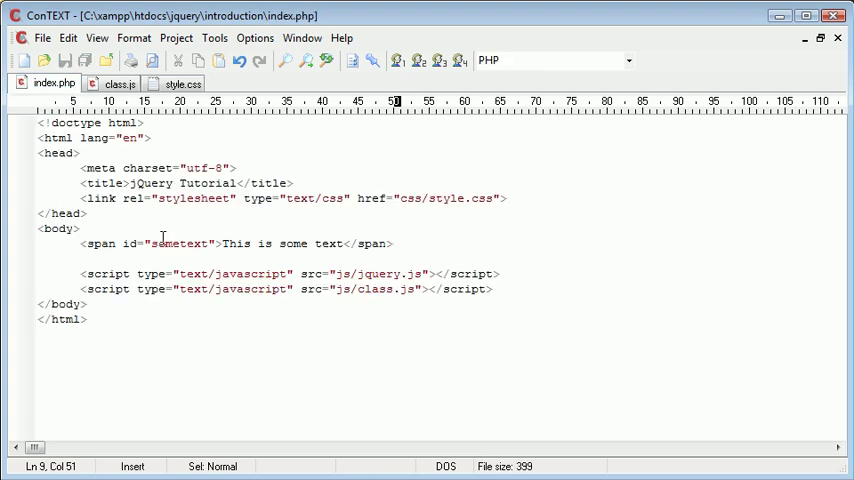
click(118, 83)
text($('#sometext').)
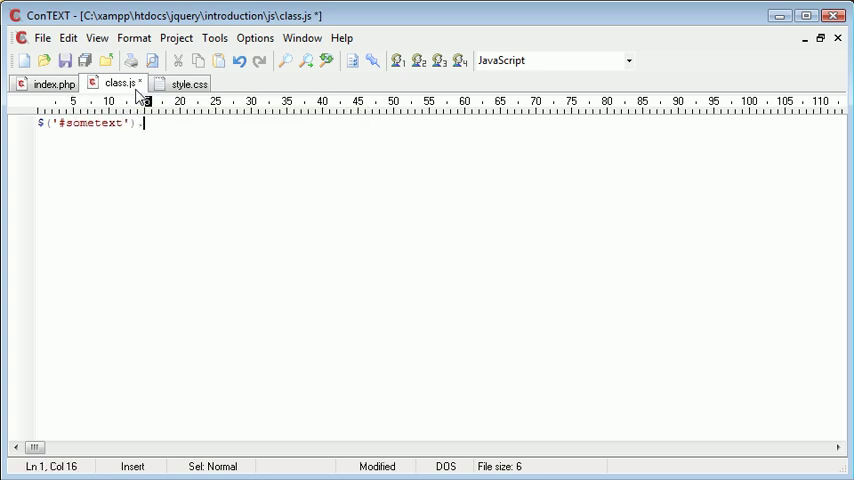
Give the #sometext toggle() two empty function() { } handlers on separate lines
text(toggle();)
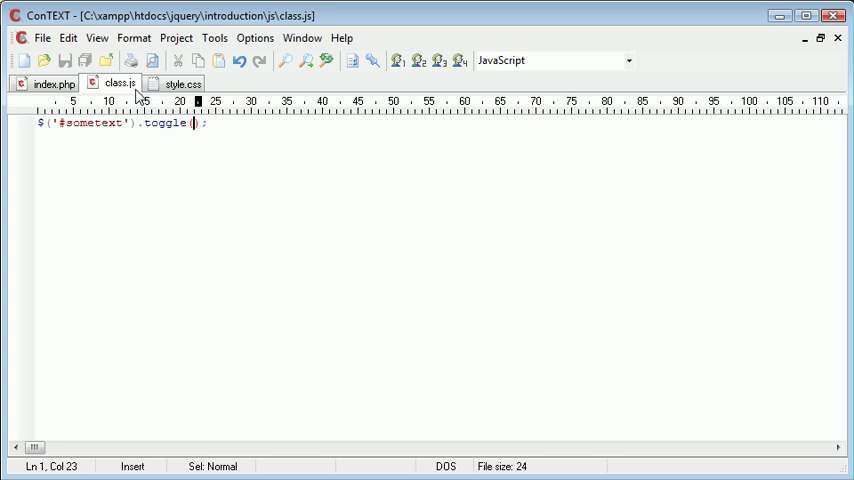
mouse_move(200, 134)
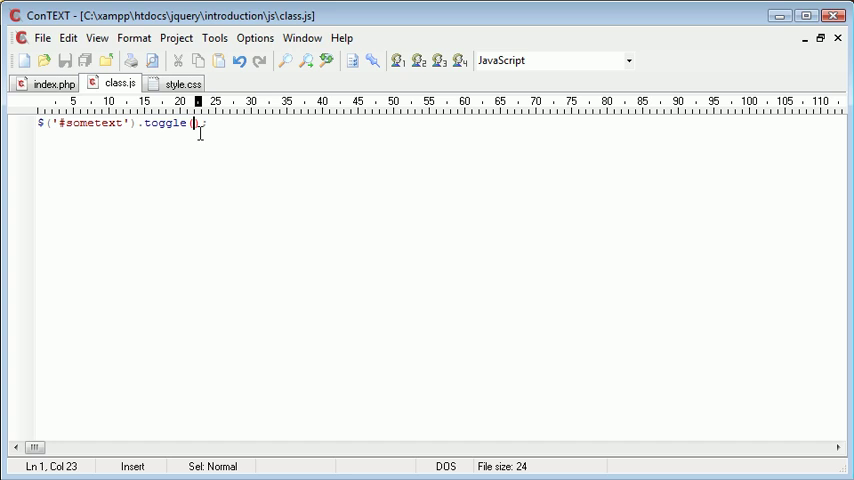
text();)
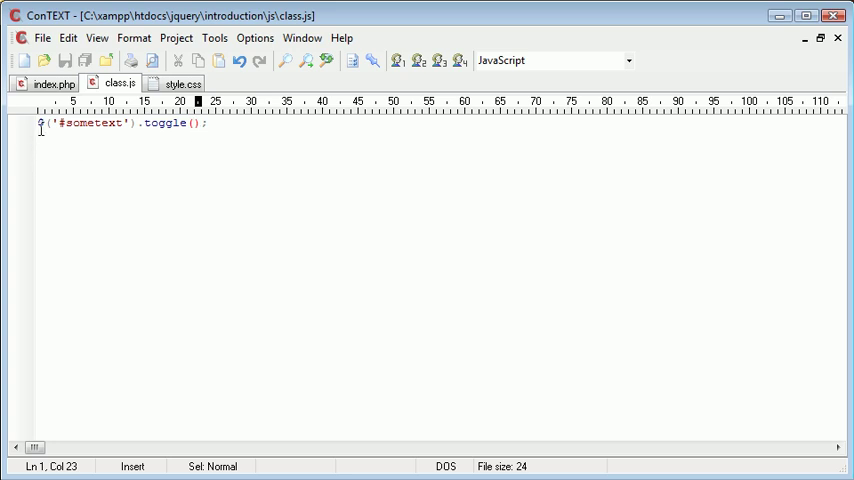
mouse_move(211, 150)
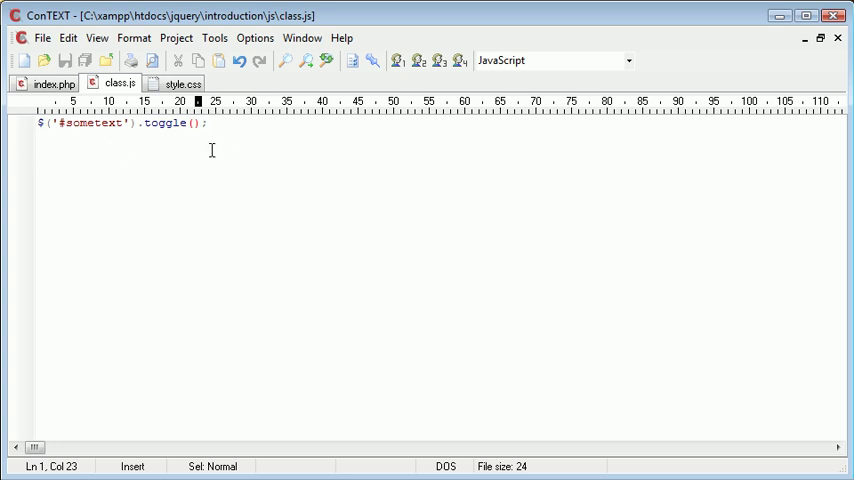
text(function()
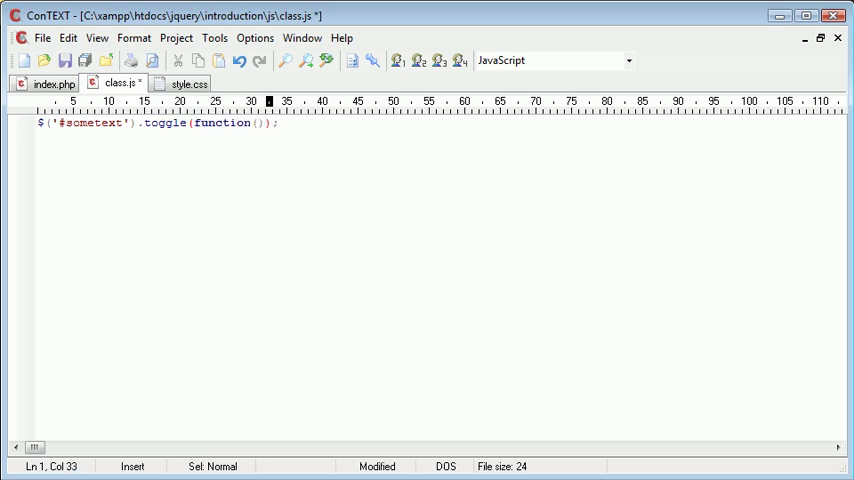
text({)
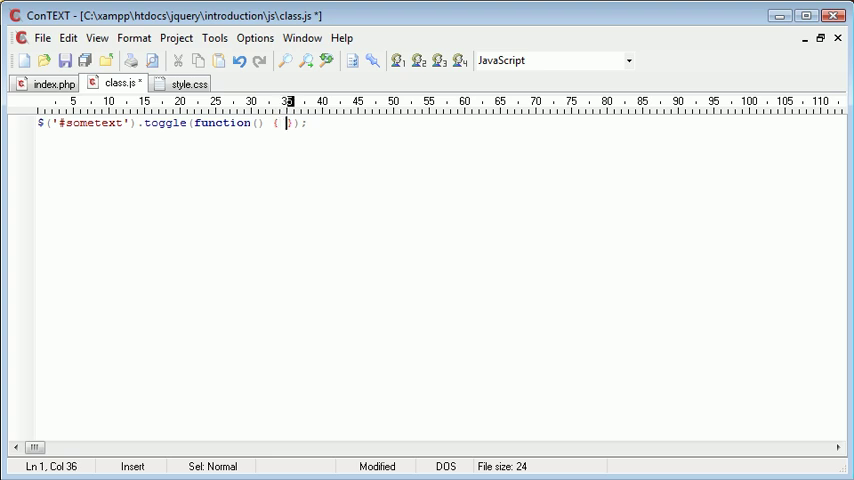
text(}, fun)
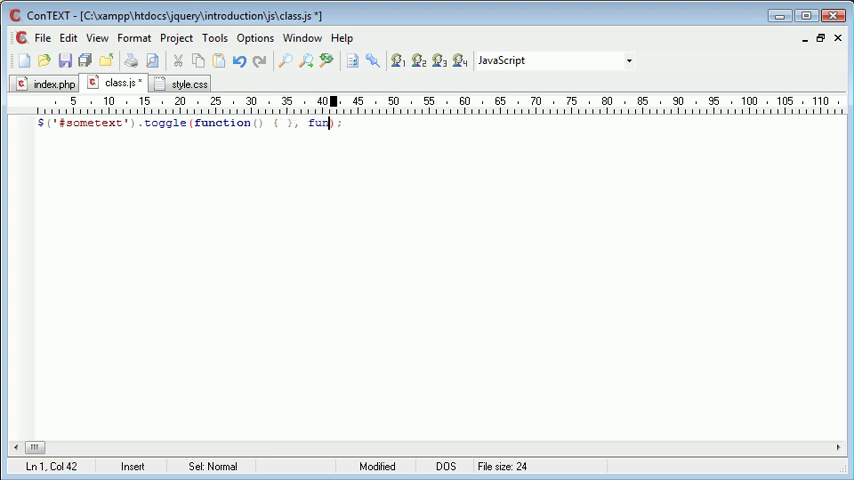
text(ction() { })
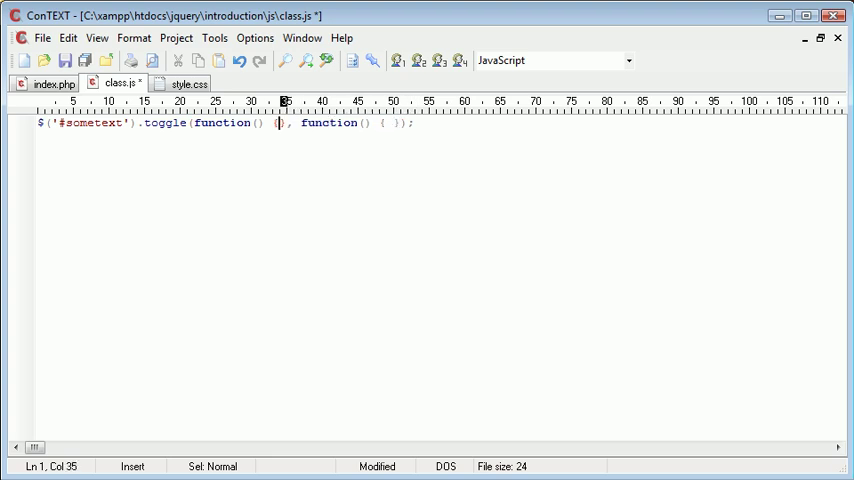
key(Return)
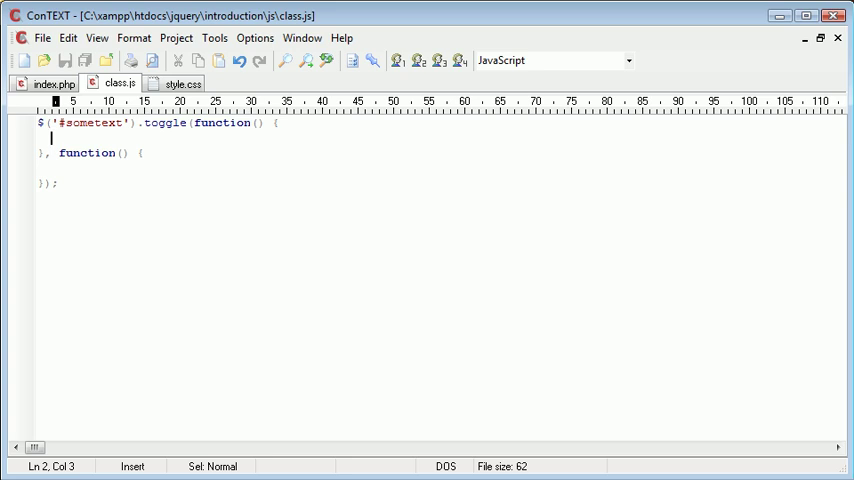
In the first handler, add $('#sometext').addClass('highlight');
text($())
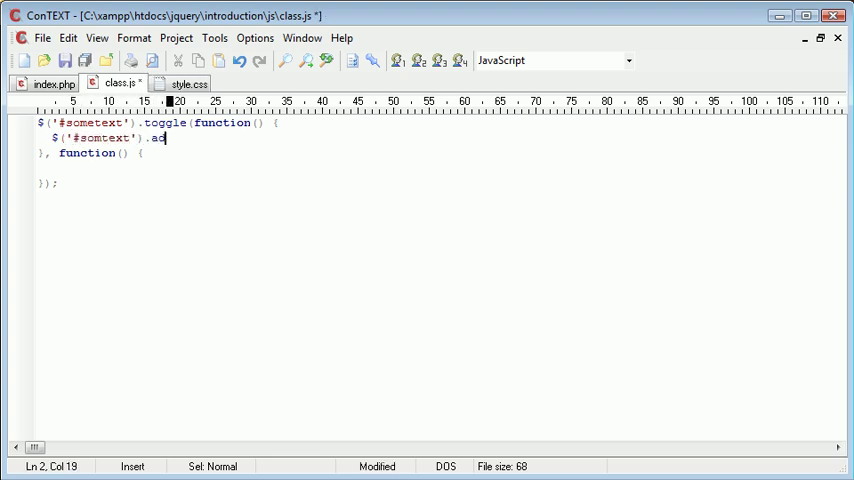
text(ddClass)
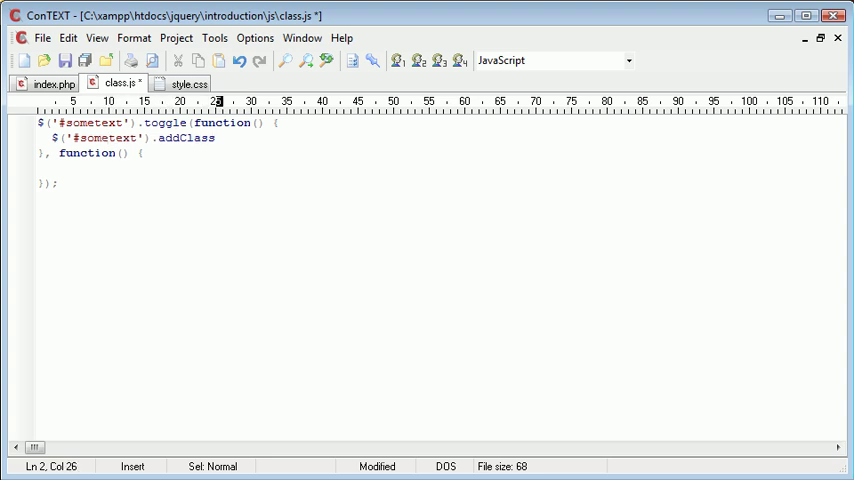
text(('');)
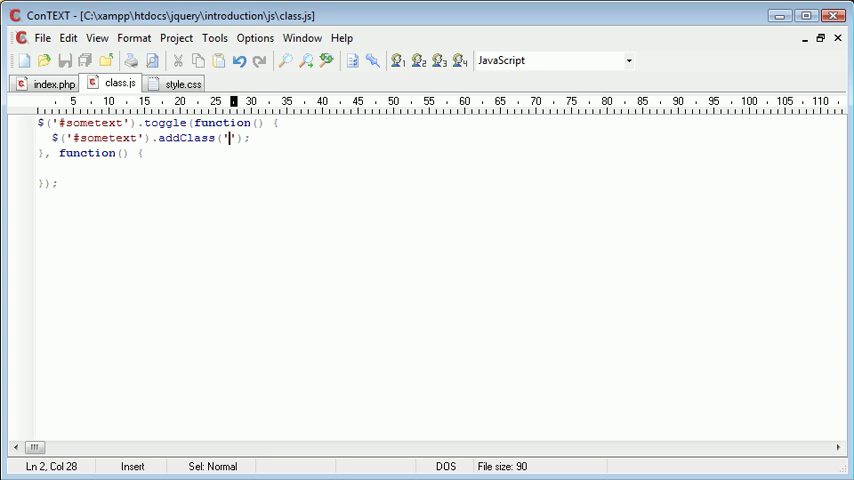
text(highlight)
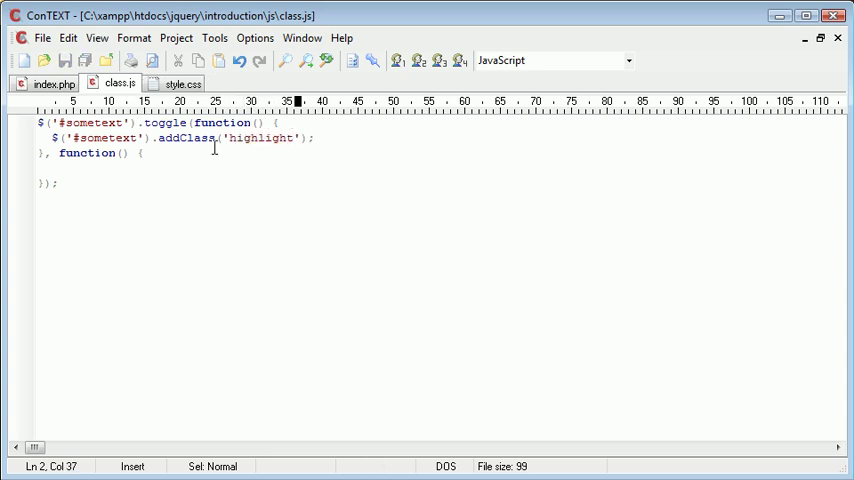
Confirm the class name in style.css, then add $('#sometext').removeClass('highlight'); and save
click(182, 83)
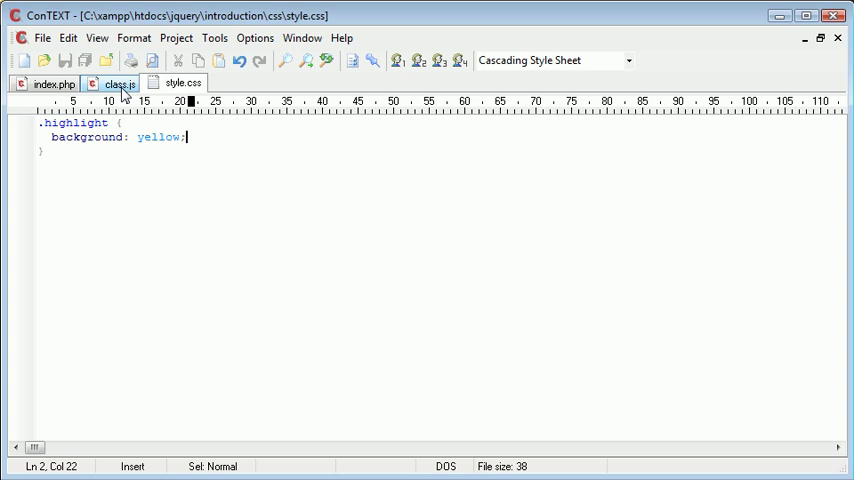
click(118, 83)
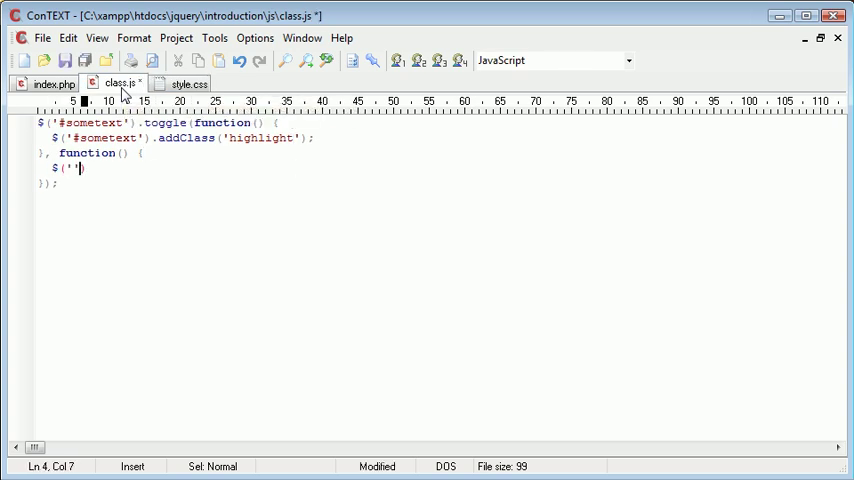
text(#sometext)
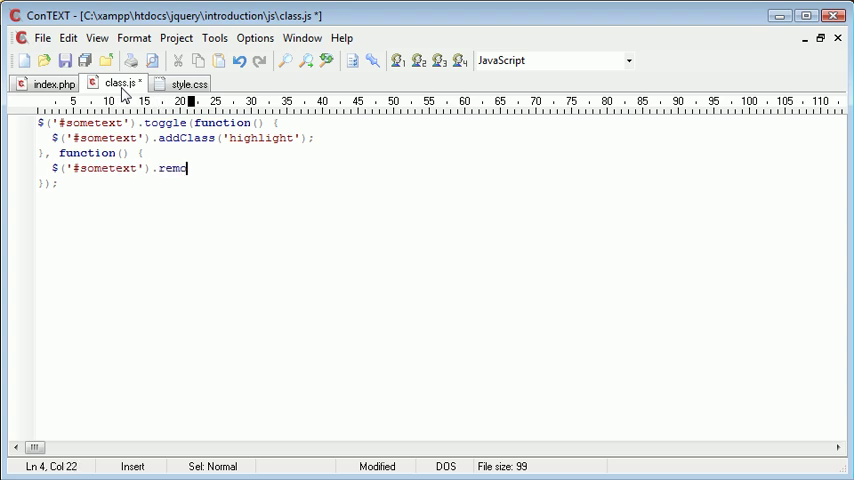
text(veClass)
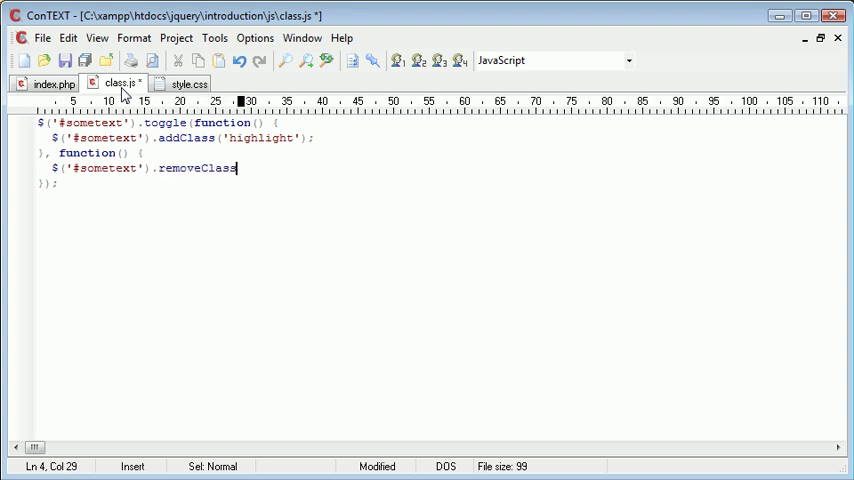
text(('highlight');)
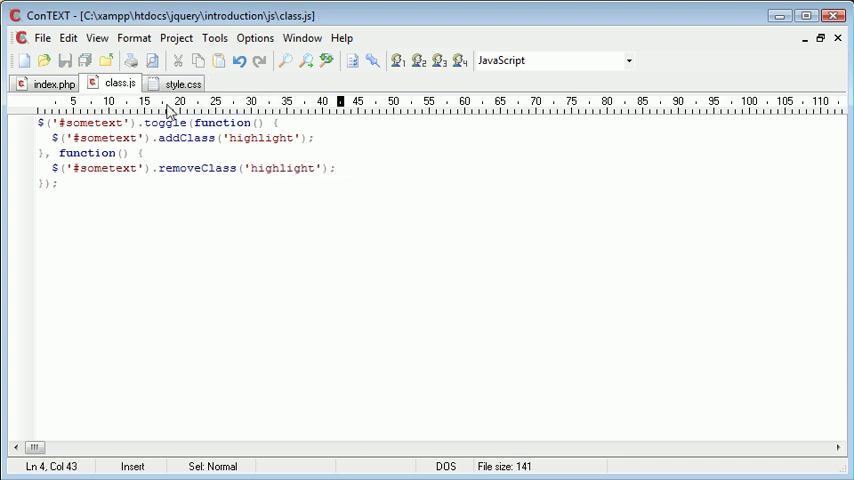
click(315, 168)
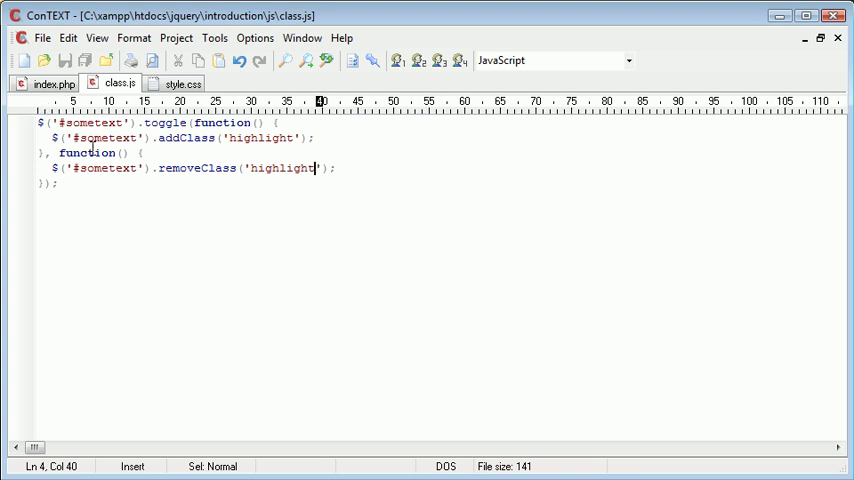
mouse_move(172, 127)
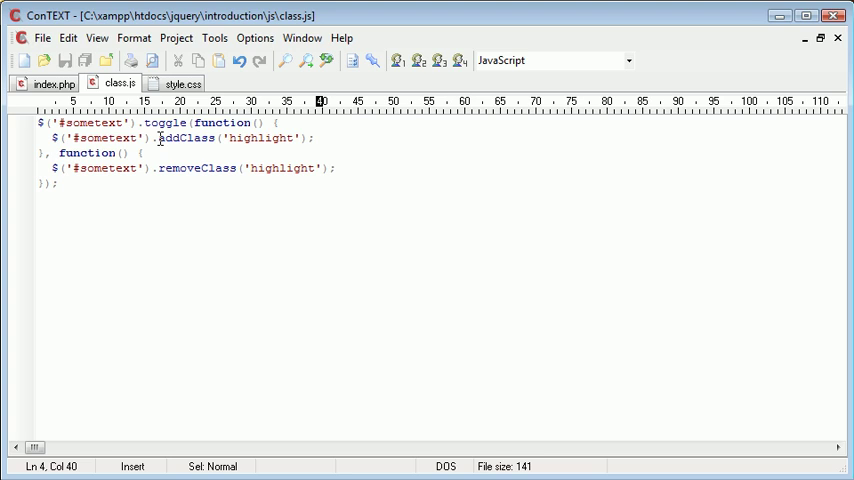
click(312, 138)
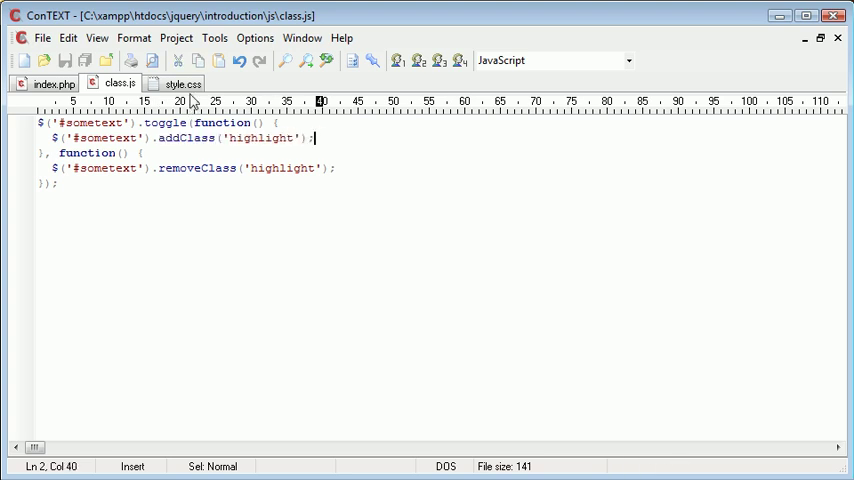
click(182, 83)
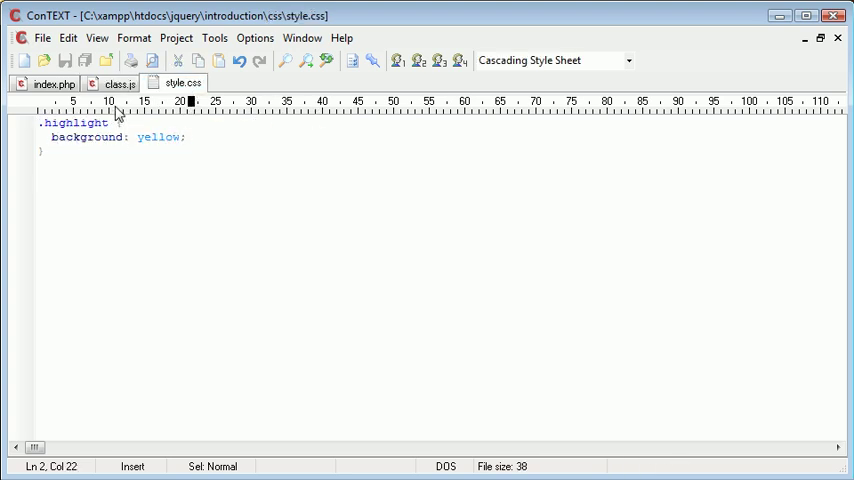
click(119, 83)
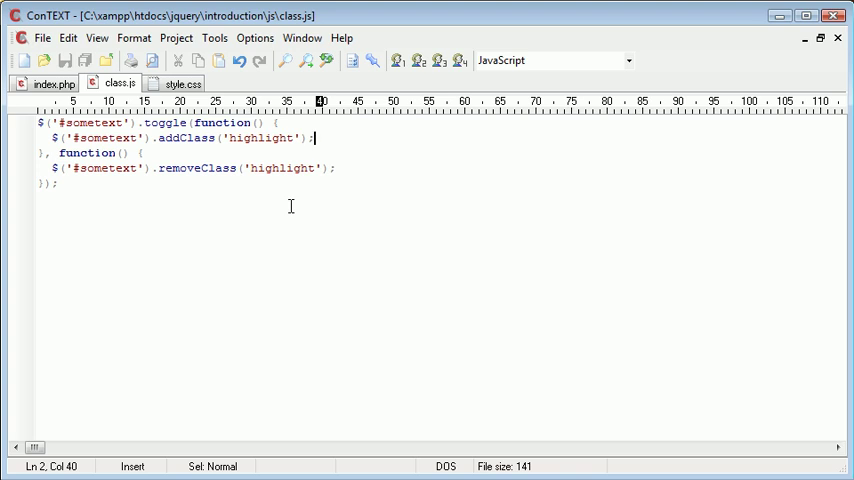
mouse_move(207, 124)
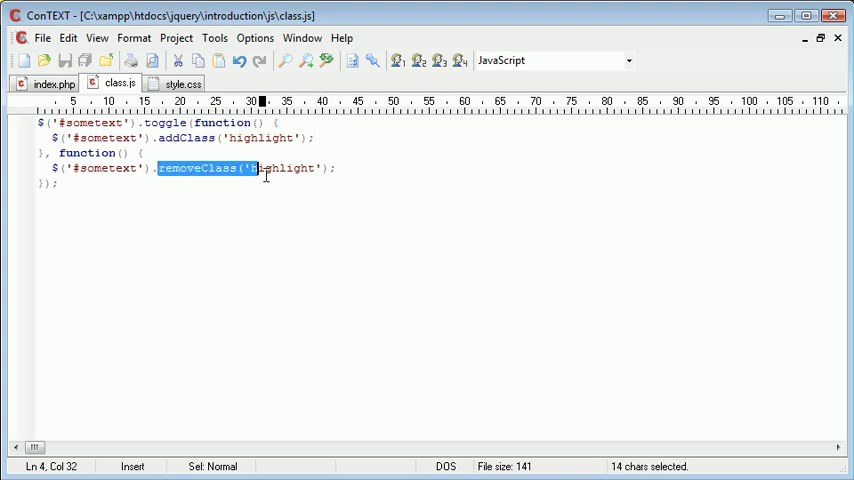
click(330, 168)
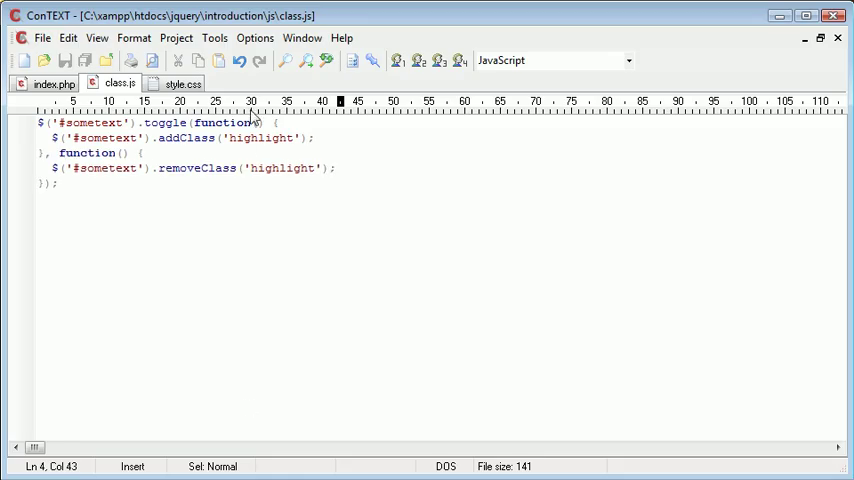
Add a .bold { font-weight: bold; } rule, then place the caret after 'highlight' in class.js
click(178, 83)
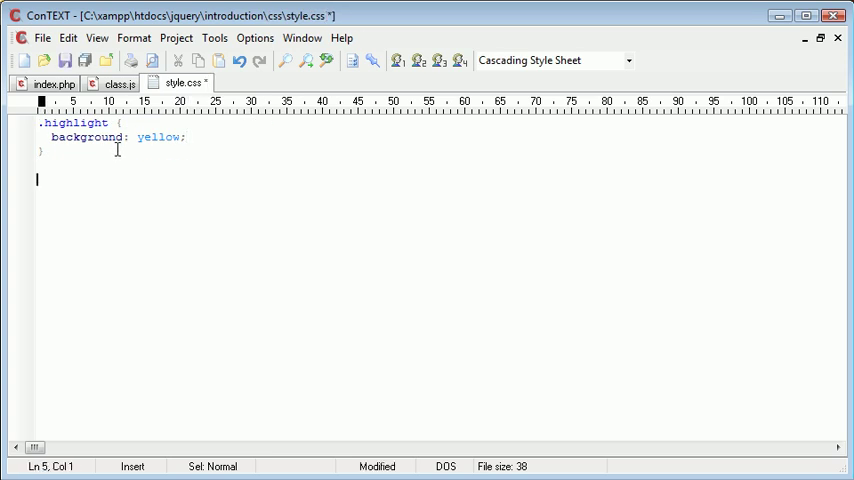
text(.bd)
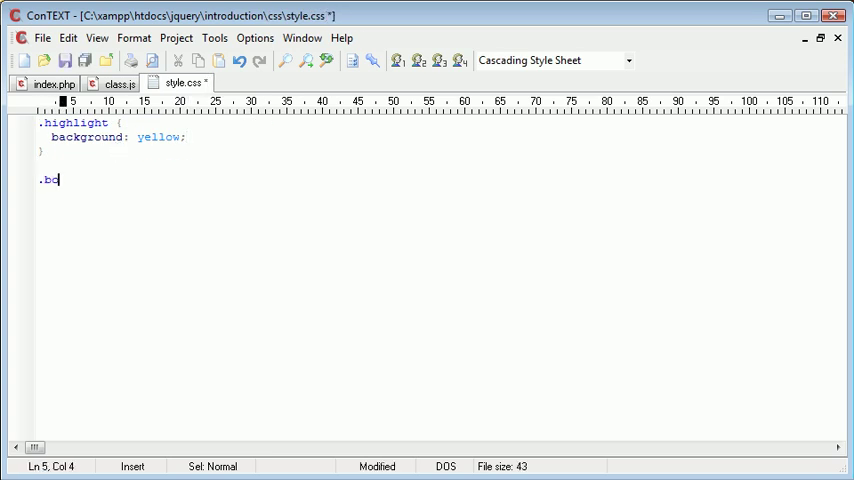
text(ld {)
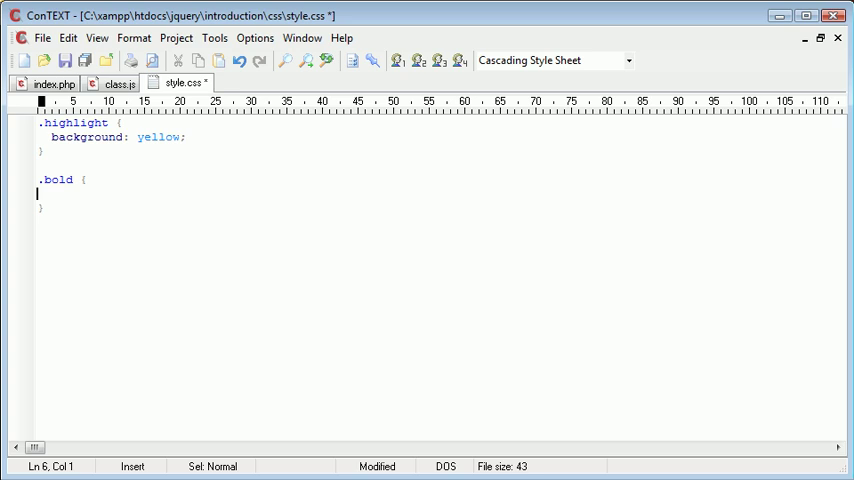
text(font)
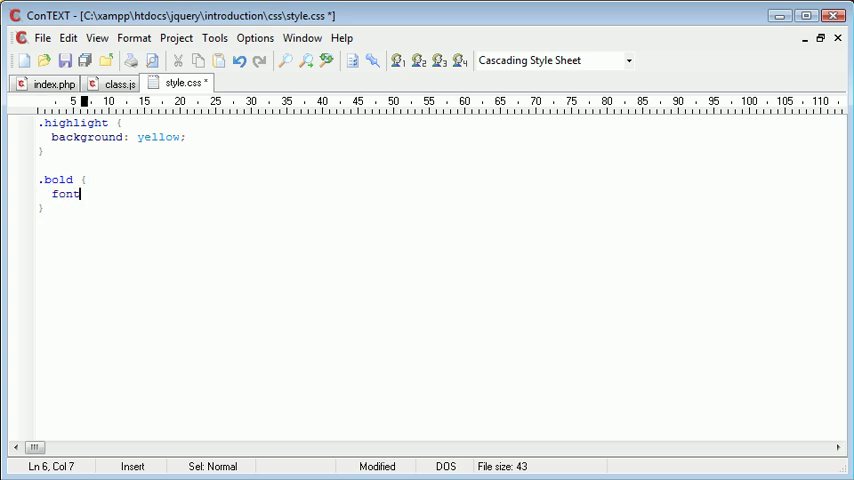
text(-weight: bol)
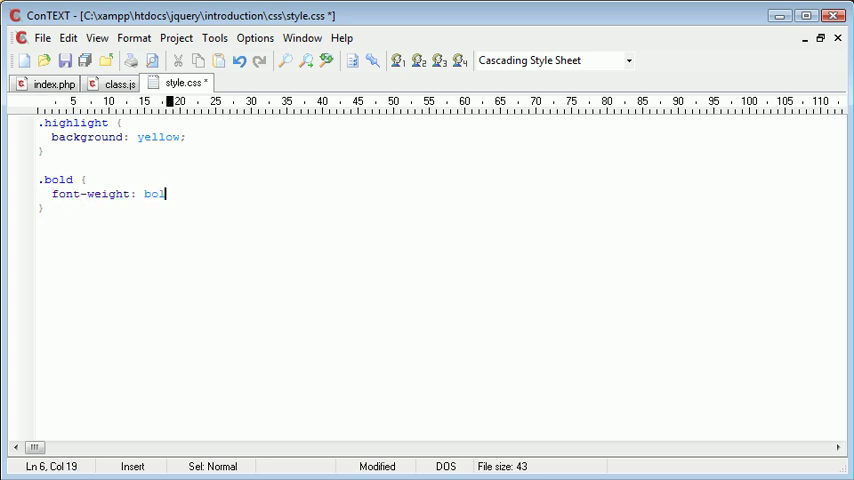
click(117, 83)
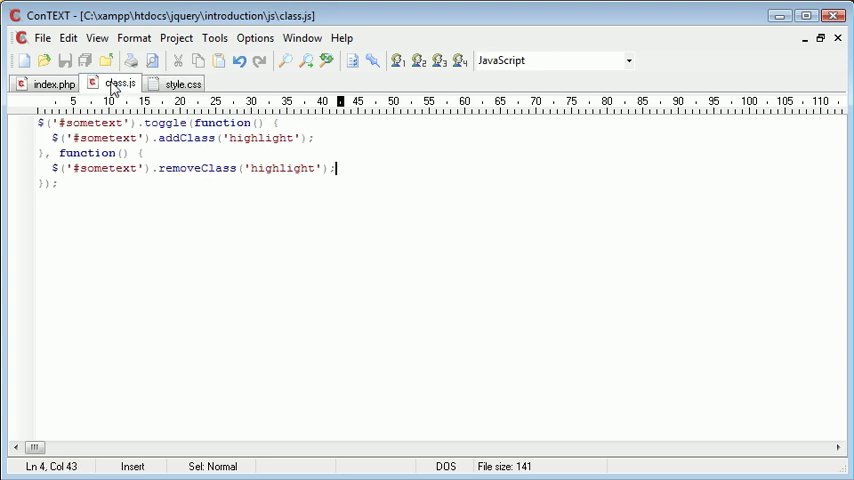
click(293, 137)
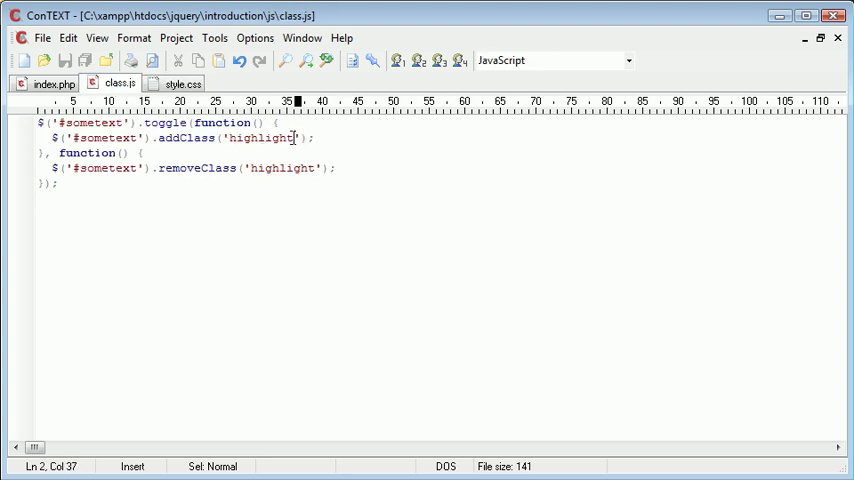
Use the 'bold' class in class.js and double-click the sentence in Chrome to bold it
text(bold)
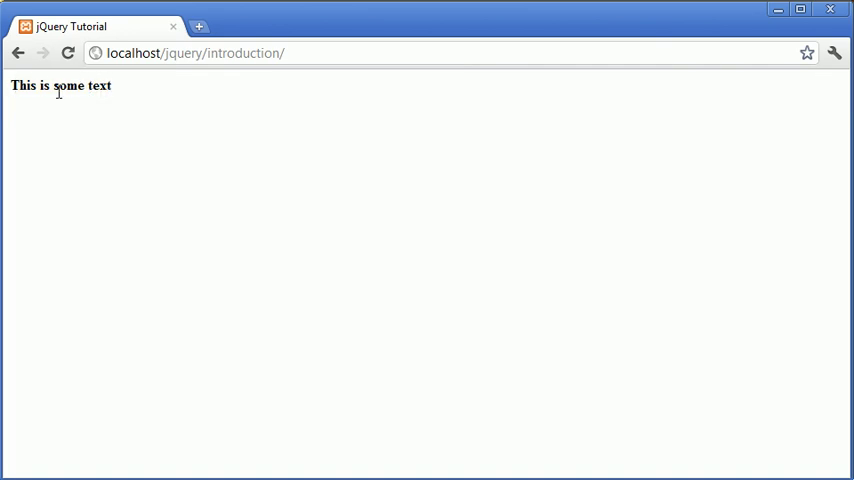
double_click(69, 85)
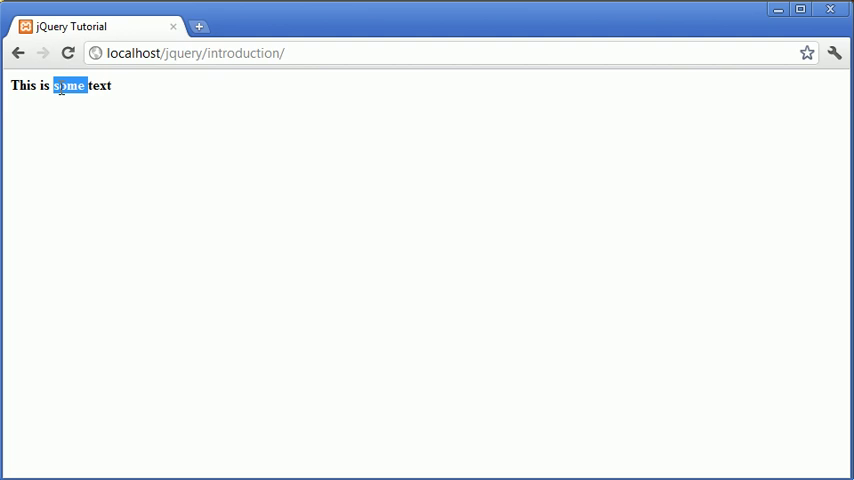